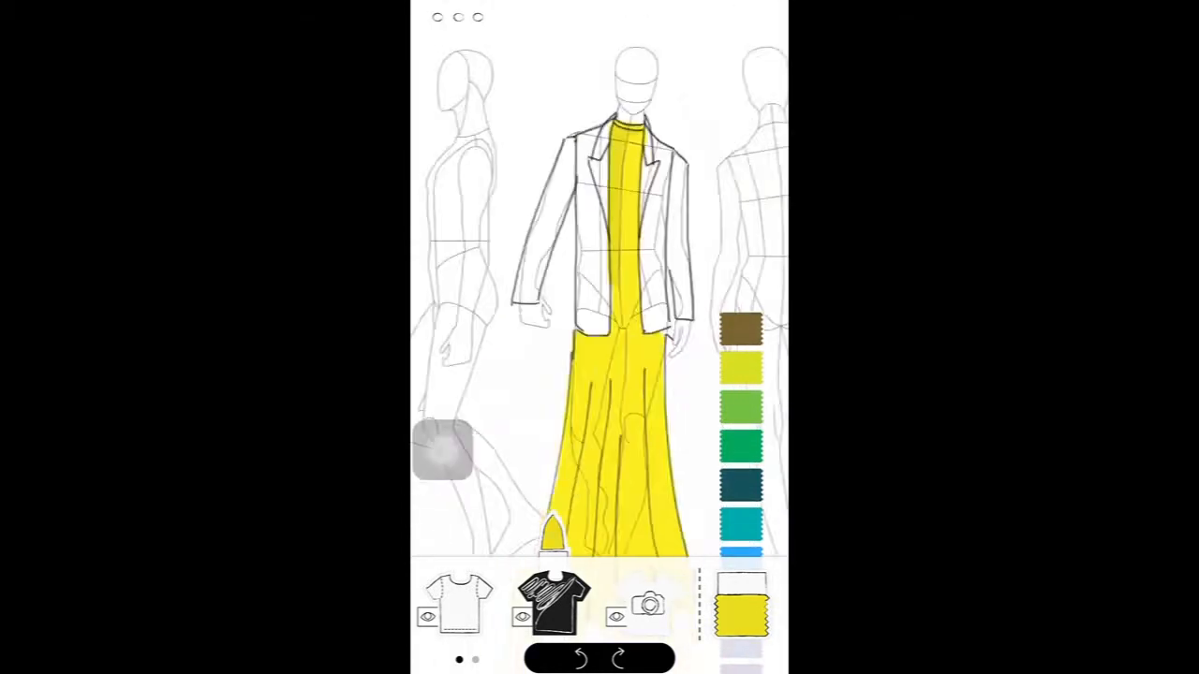
scroll(down, 3)
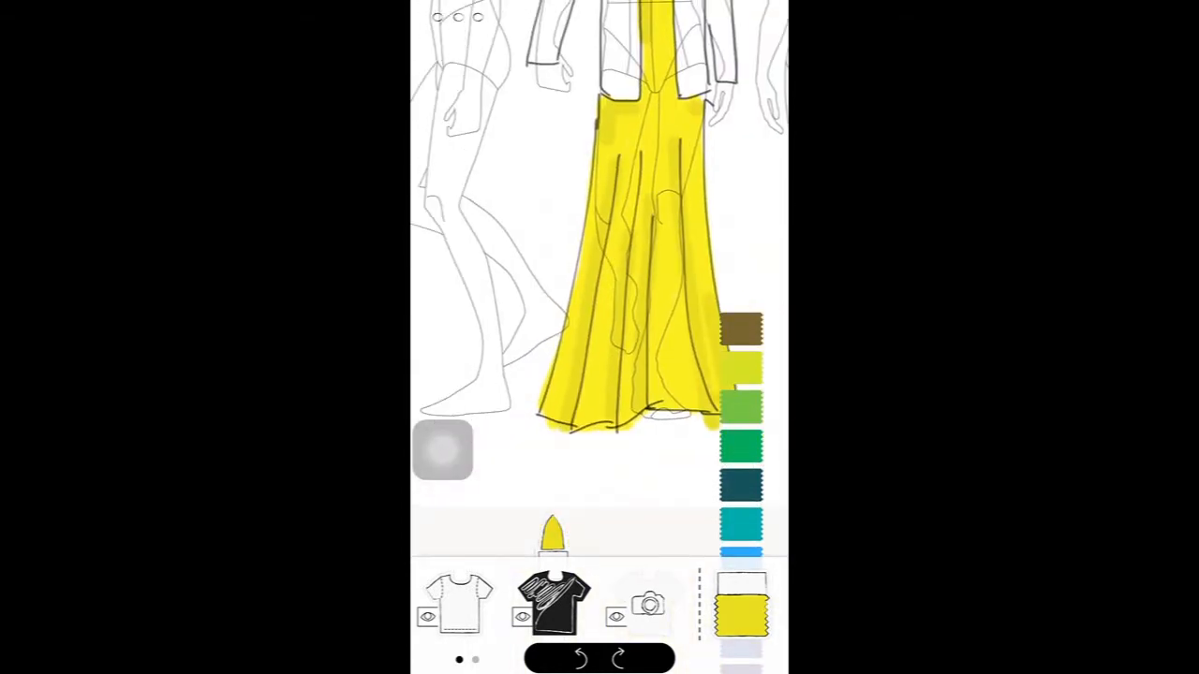